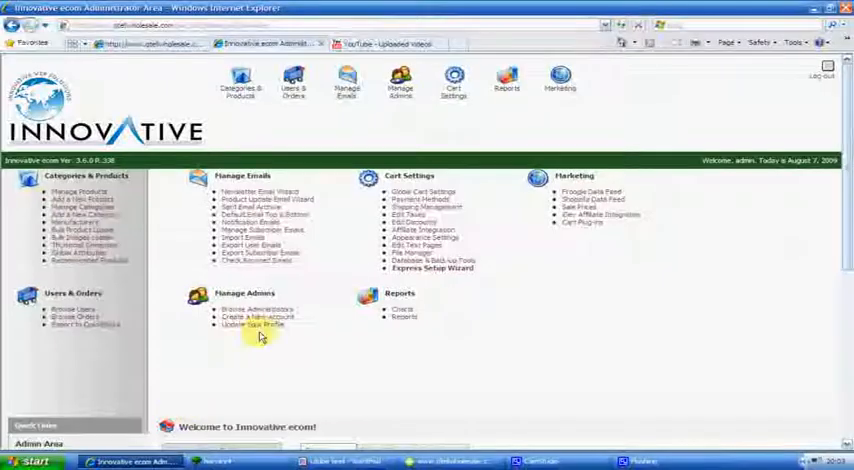
Step: Reveal the Users & Orders options, then the Cart Settings dropdown on the admin home page
left_click(293, 82)
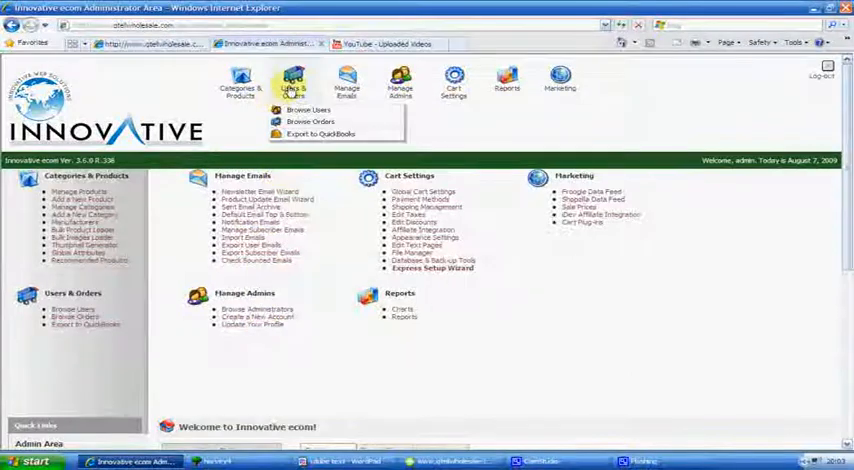
left_click(454, 82)
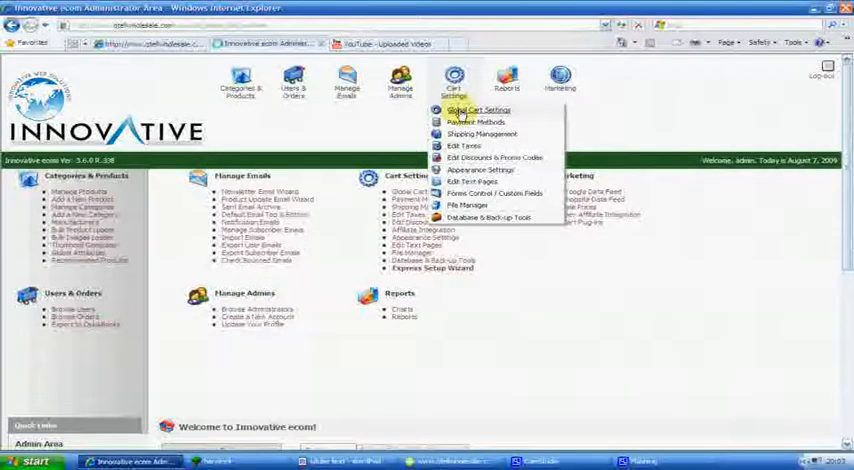
Step: Choose Global Cart Settings from the Cart Settings dropdown to view the setting tiles
left_click(477, 110)
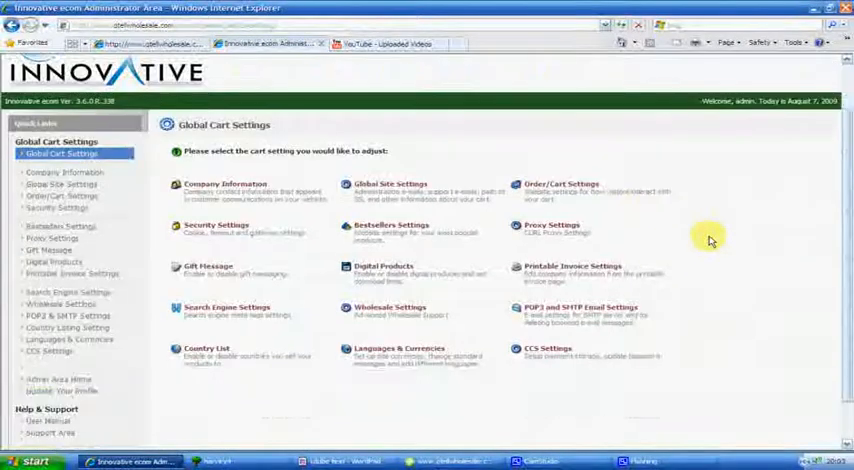
mouse_move(240, 315)
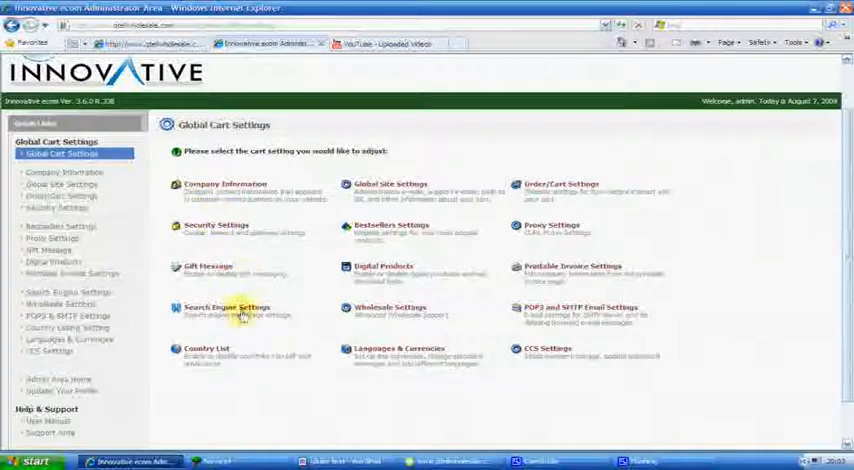
mouse_move(652, 238)
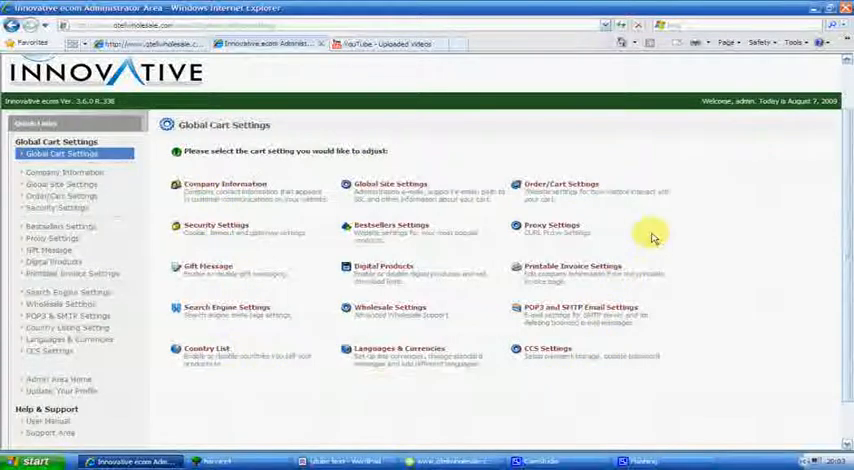
mouse_move(627, 190)
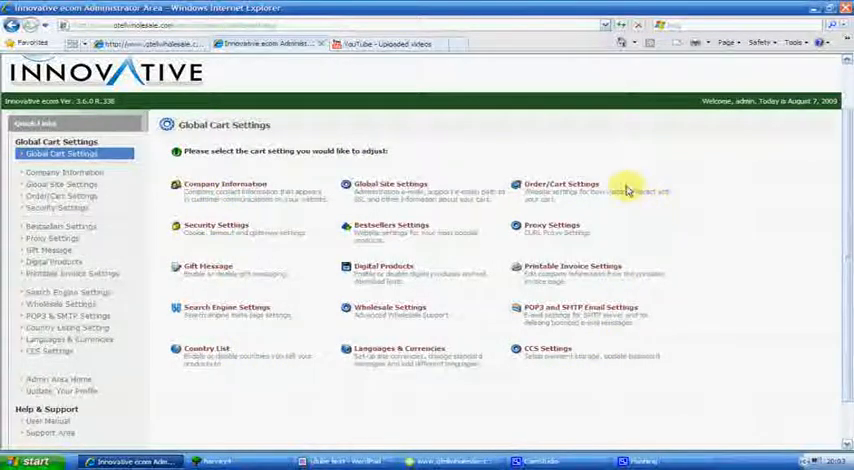
mouse_move(317, 130)
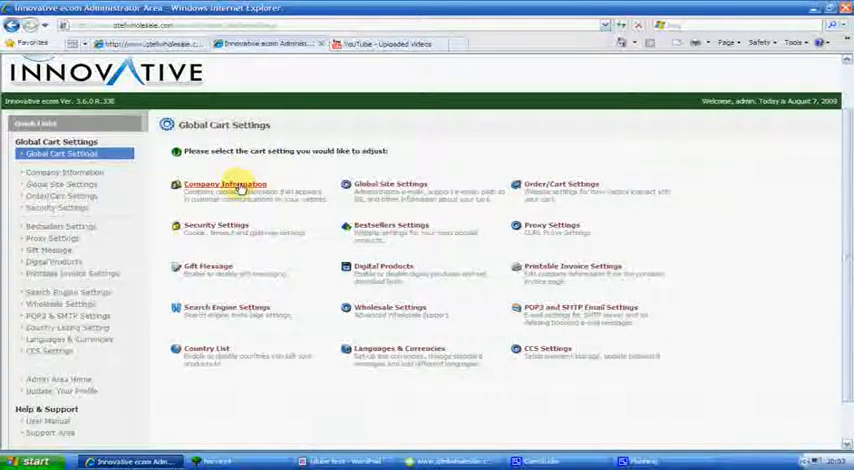
mouse_move(467, 133)
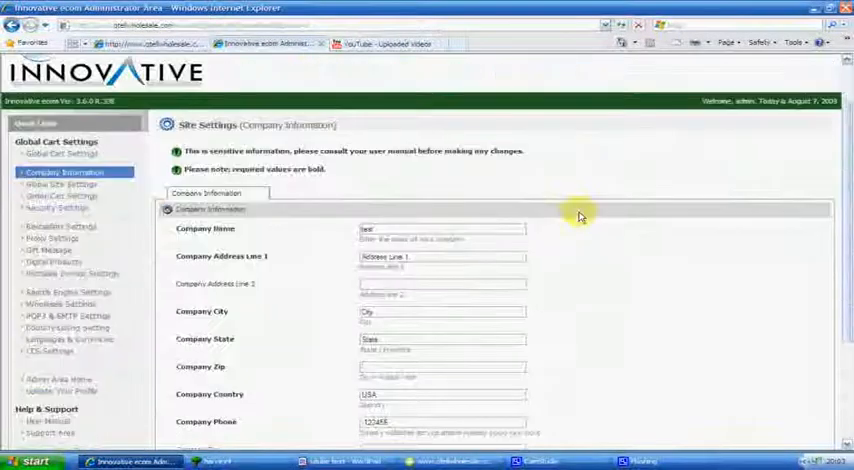
Step: Scroll through the Company Information form's name, address, phone, website, email and slogan fields
scroll("down", 3)
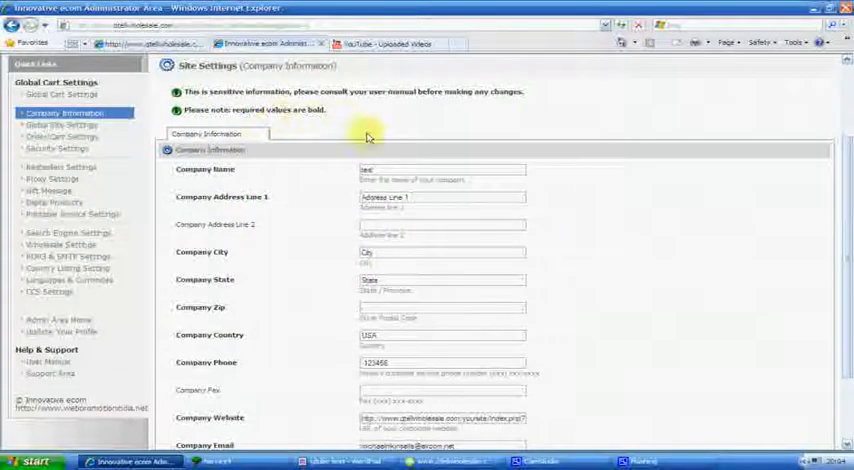
scroll("down", 3)
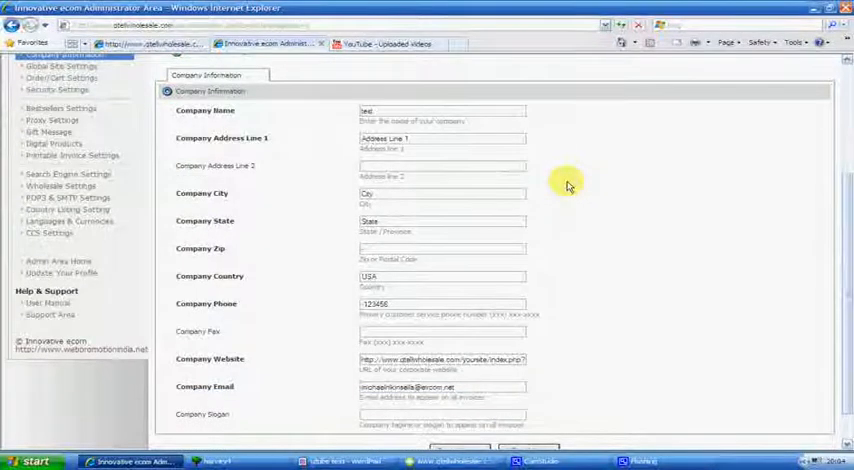
scroll("down", 3)
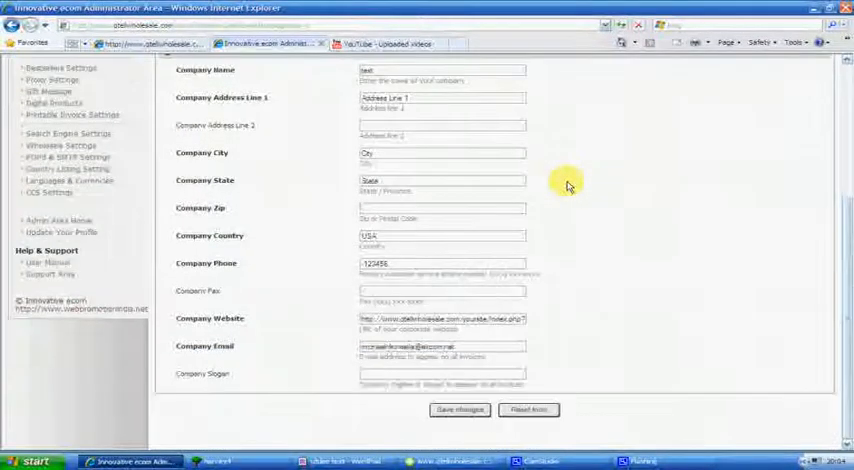
mouse_move(325, 277)
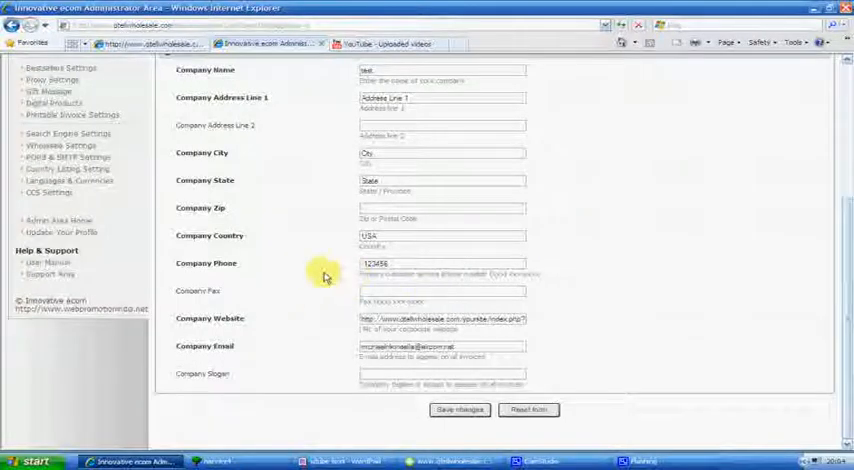
mouse_move(225, 332)
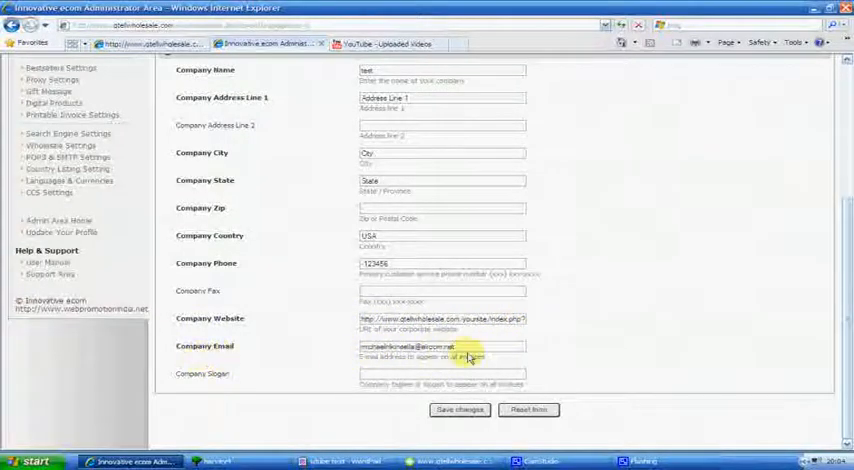
mouse_move(423, 380)
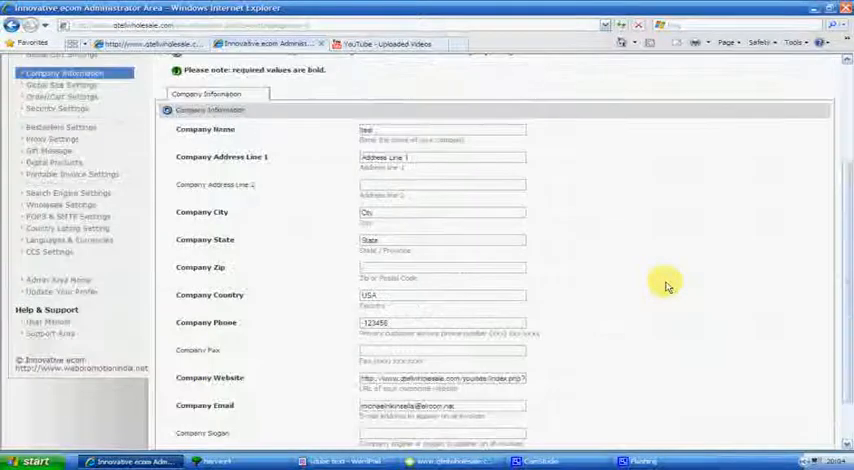
mouse_move(756, 132)
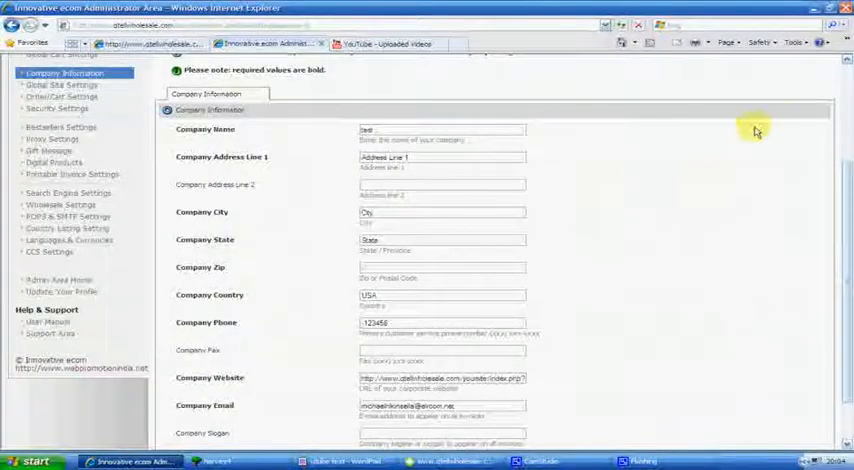